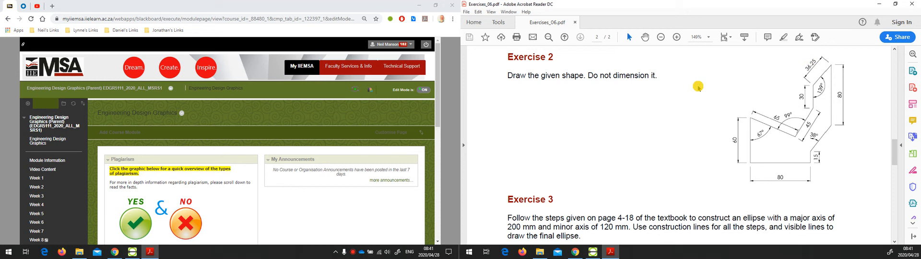
{"action": "mouse_move", "coordinate": [873, 57]}
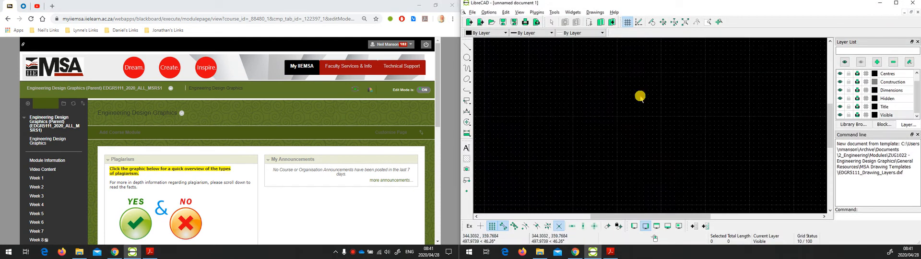
{"action": "mouse_move", "coordinate": [686, 112]}
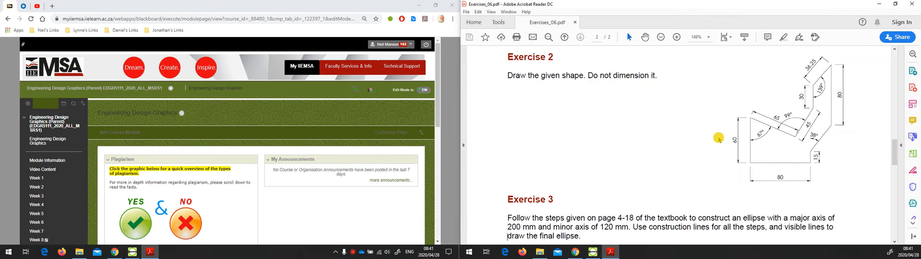
{"action": "mouse_move", "coordinate": [207, 117]}
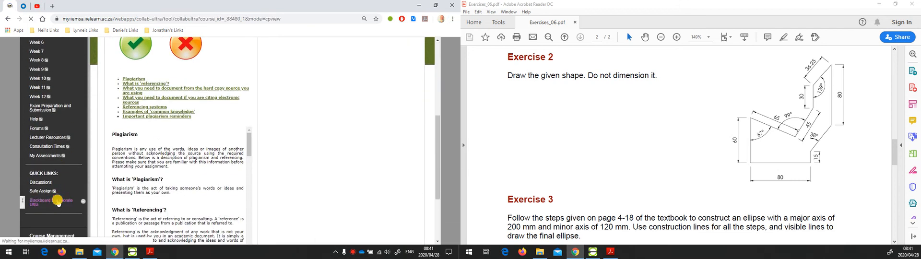
Step: Join the Course Room session from the course's Collaborate Ultra sessions list
{"action": "left_click", "coordinate": [46, 200]}
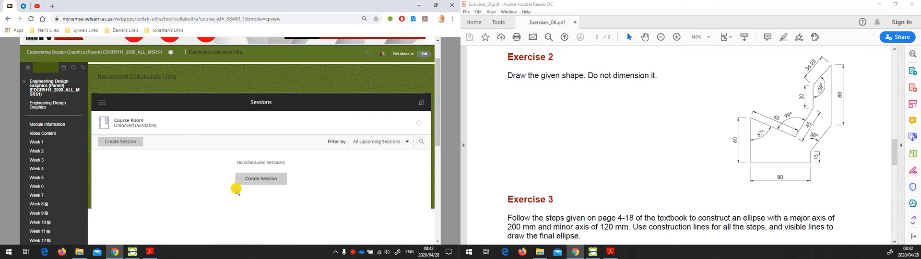
{"action": "mouse_move", "coordinate": [156, 163]}
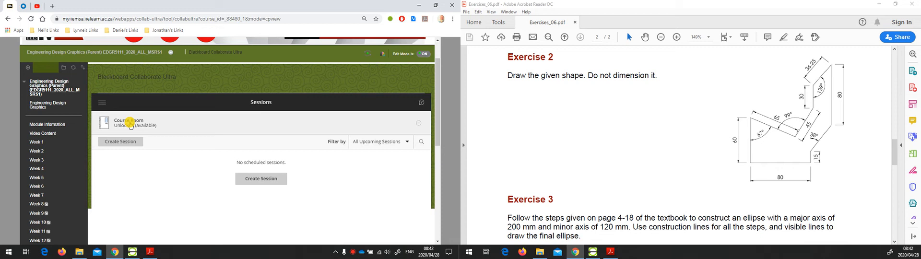
{"action": "left_click", "coordinate": [128, 123]}
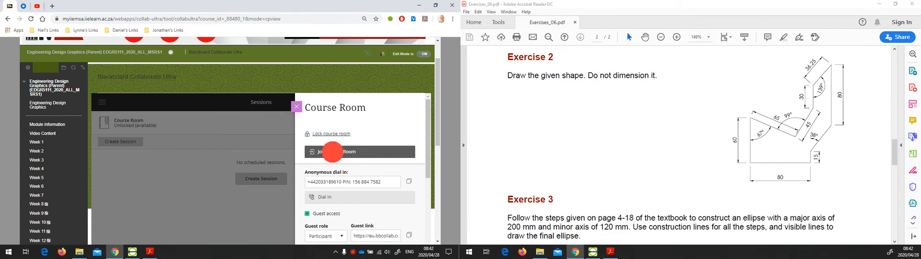
{"action": "left_click", "coordinate": [332, 152]}
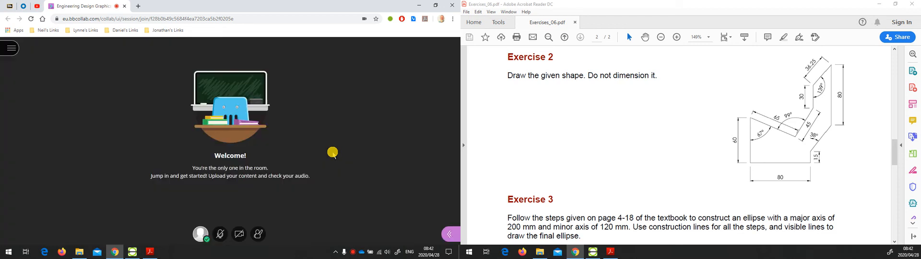
{"action": "mouse_move", "coordinate": [344, 130]}
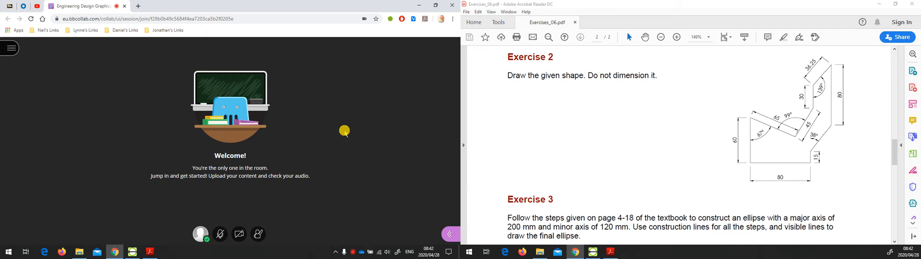
{"action": "mouse_move", "coordinate": [238, 155]}
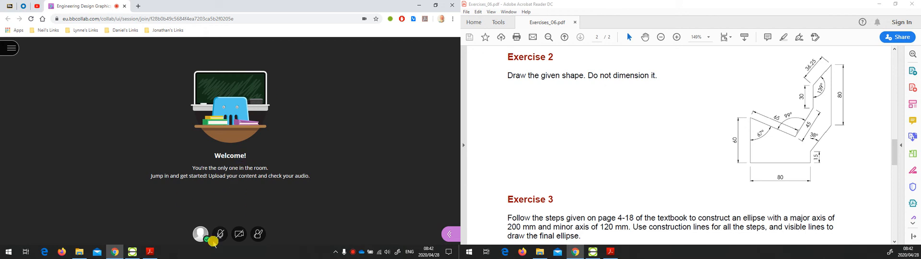
{"action": "mouse_move", "coordinate": [239, 235]}
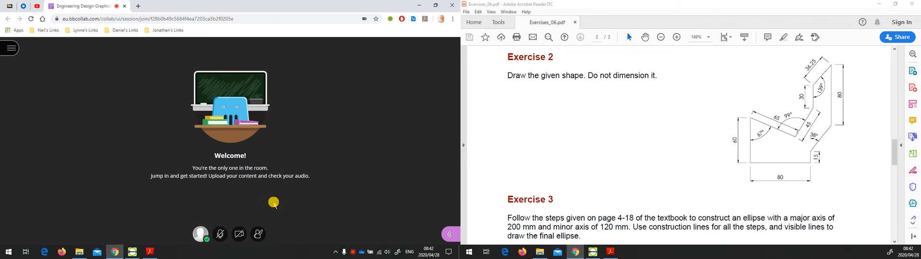
{"action": "mouse_move", "coordinate": [378, 202]}
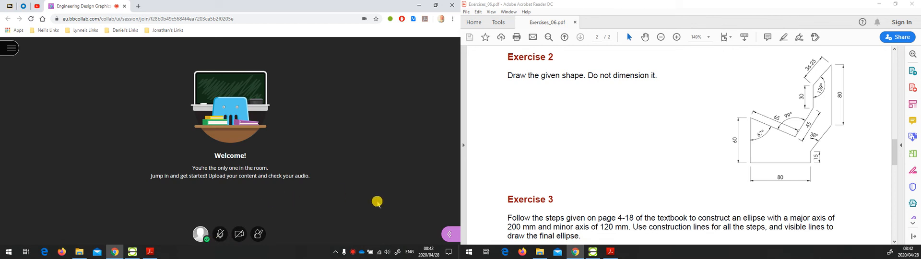
{"action": "mouse_move", "coordinate": [450, 235]}
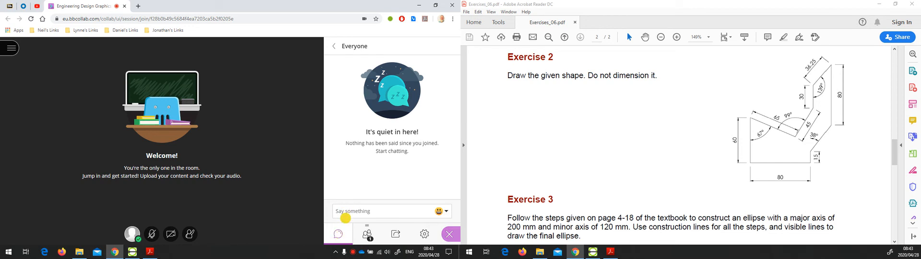
{"action": "mouse_move", "coordinate": [343, 156]}
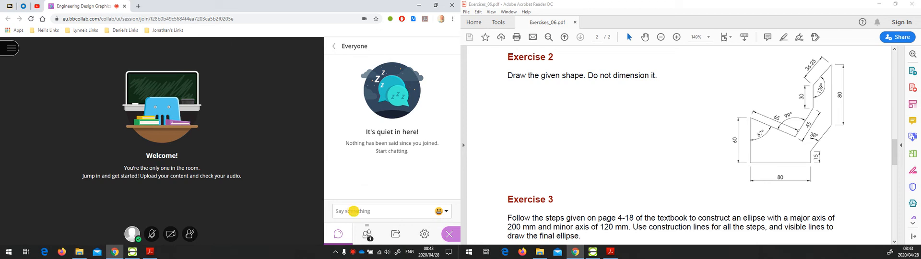
{"action": "mouse_move", "coordinate": [368, 169]}
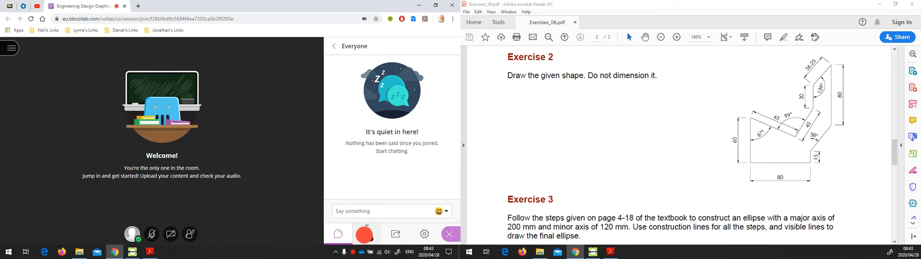
Step: Show the Attendees list, revealing moderator Mr Neill Manson as the only attendee
{"action": "left_click", "coordinate": [367, 233]}
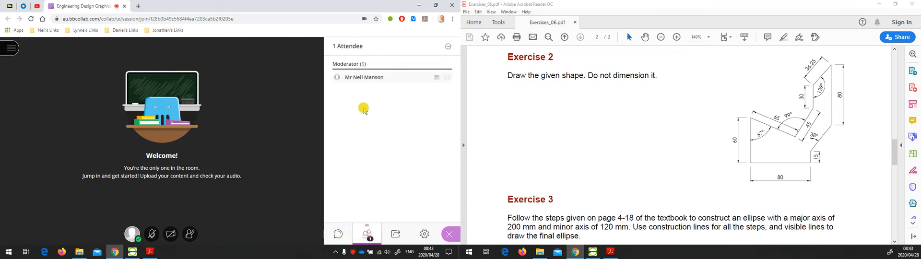
{"action": "mouse_move", "coordinate": [445, 84]}
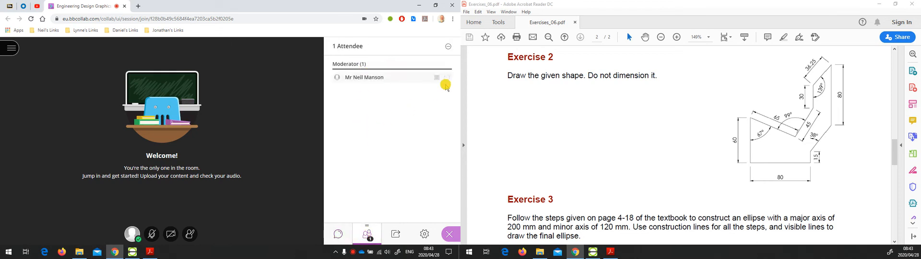
{"action": "mouse_move", "coordinate": [448, 77]}
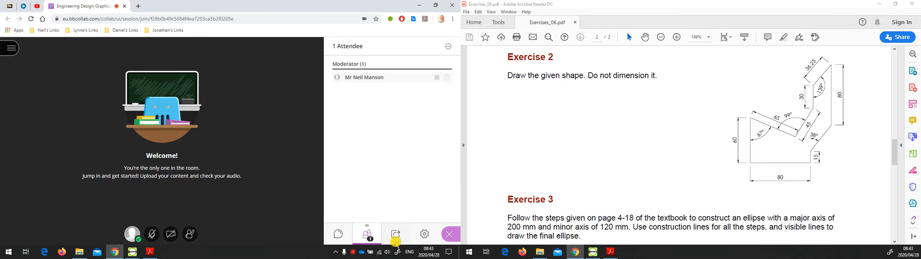
Step: Choose Share Application/Screen from the Share Content options
{"action": "left_click", "coordinate": [396, 234]}
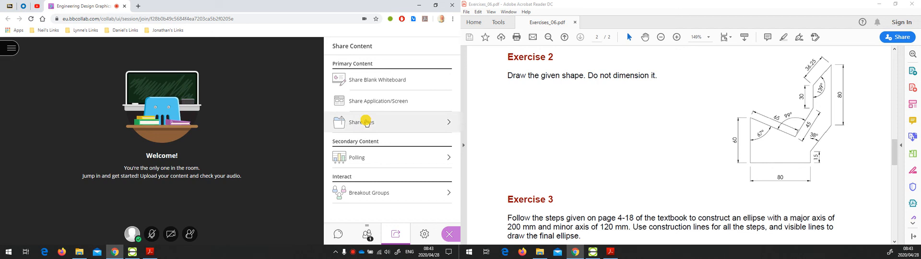
{"action": "mouse_move", "coordinate": [371, 101]}
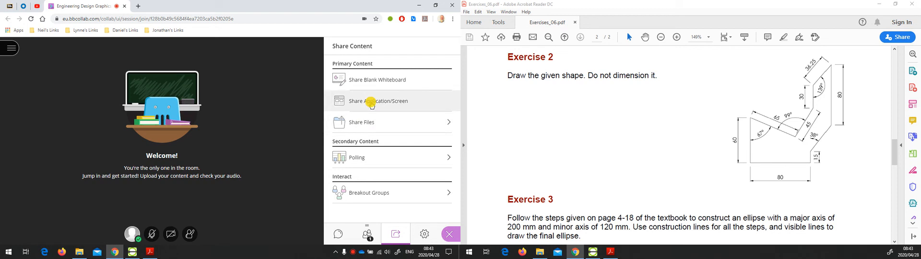
{"action": "left_click", "coordinate": [378, 100]}
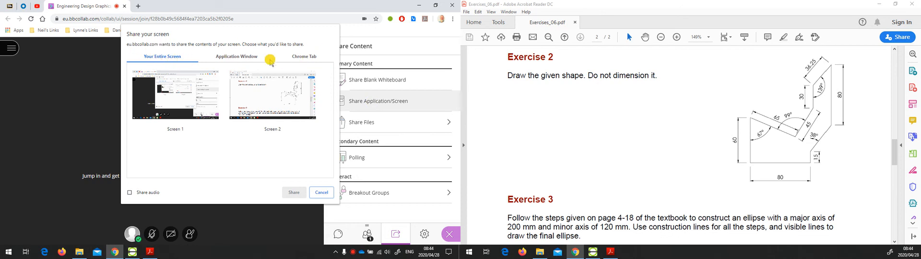
{"action": "mouse_move", "coordinate": [289, 59]}
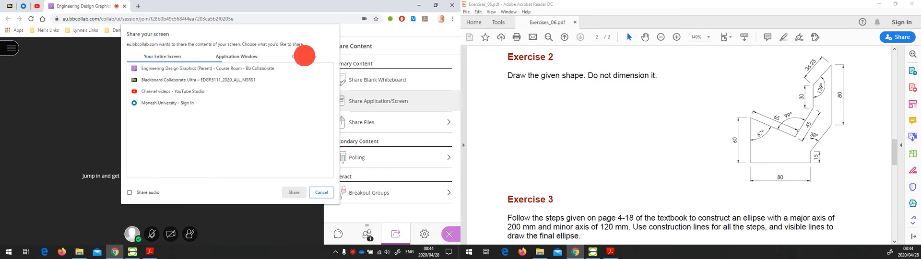
Step: Select the LibreCAD application window in the Share your screen dialog and share it
{"action": "left_click", "coordinate": [305, 56]}
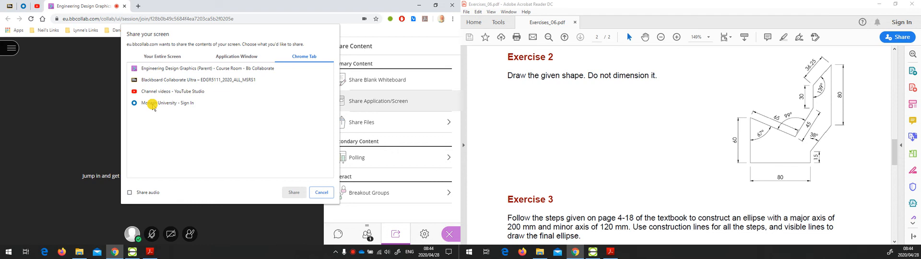
{"action": "mouse_move", "coordinate": [153, 64]}
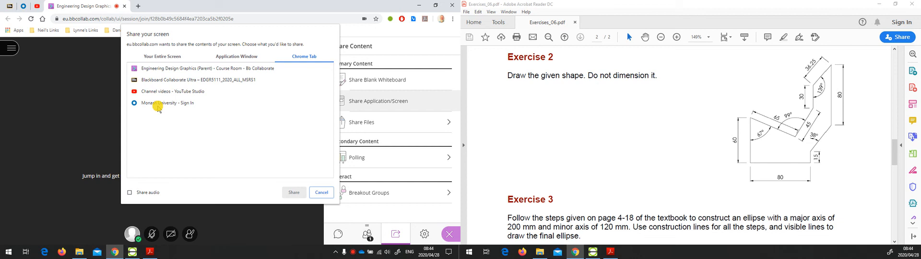
{"action": "mouse_move", "coordinate": [175, 102]}
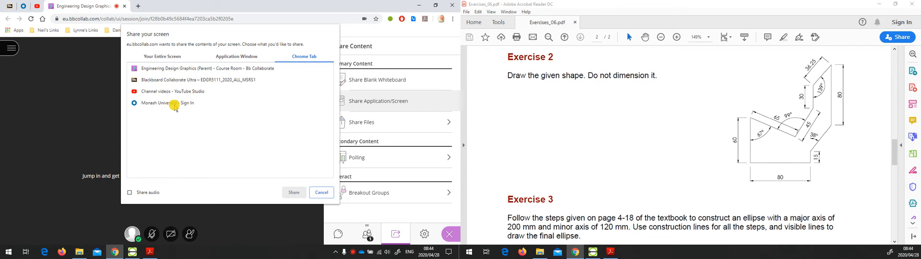
{"action": "left_click", "coordinate": [237, 56]}
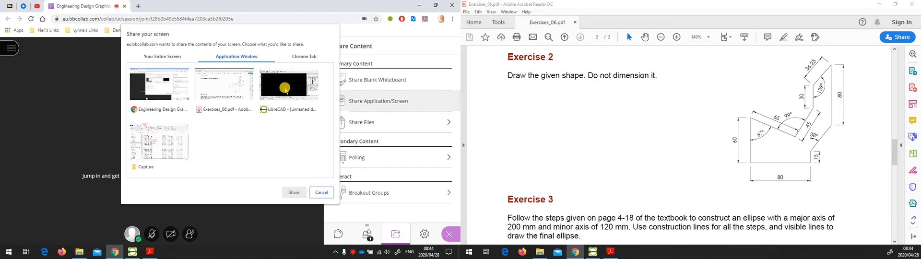
{"action": "left_click", "coordinate": [289, 85]}
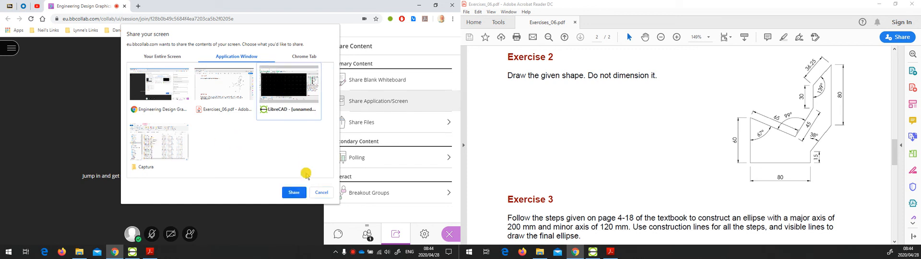
{"action": "left_click", "coordinate": [293, 193]}
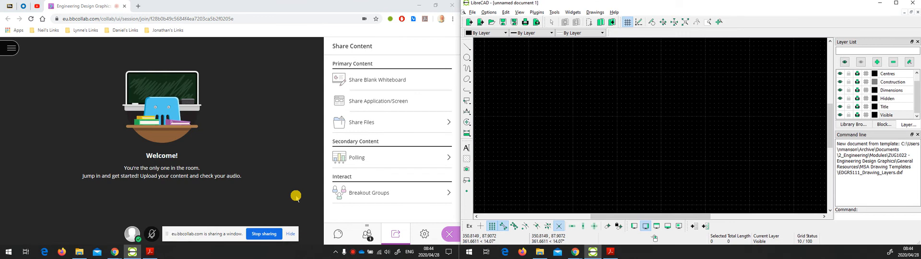
Step: Place the first point of a line on the blank LibreCAD drawing
{"action": "left_click", "coordinate": [378, 101]}
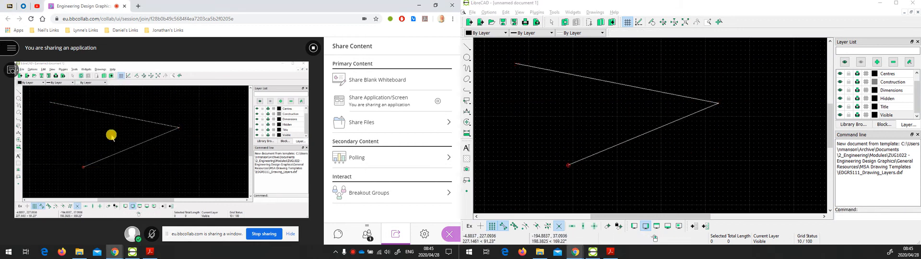
{"action": "mouse_move", "coordinate": [143, 156]}
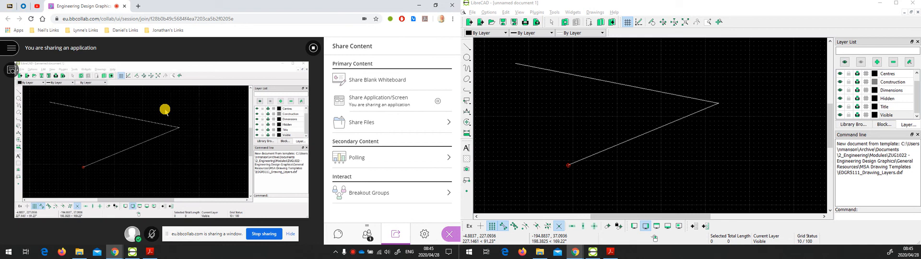
{"action": "mouse_move", "coordinate": [214, 122]}
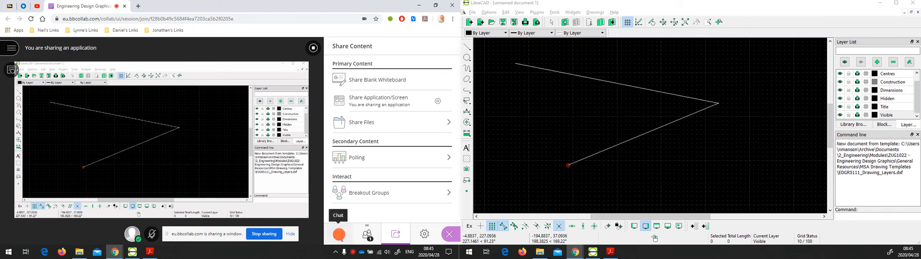
Step: Show the Everyone chat panel while the LibreCAD share continues
{"action": "left_click", "coordinate": [338, 233]}
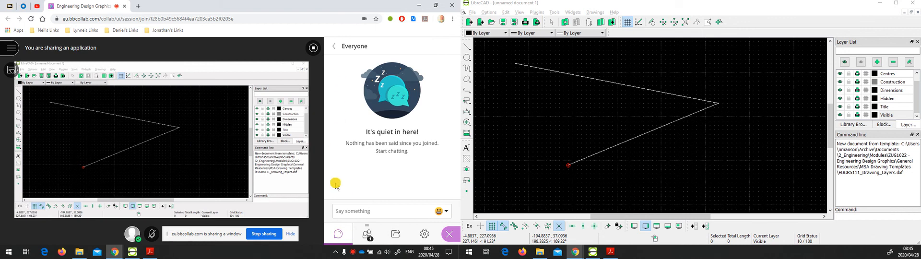
{"action": "mouse_move", "coordinate": [357, 200]}
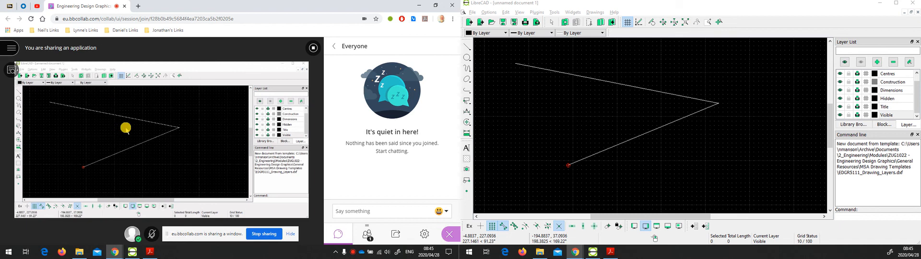
{"action": "mouse_move", "coordinate": [139, 89]}
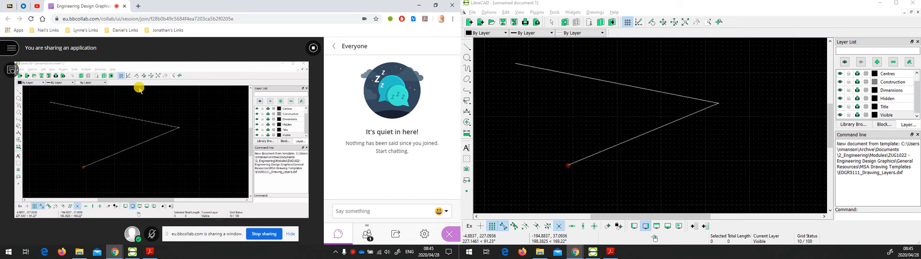
{"action": "mouse_move", "coordinate": [247, 69]}
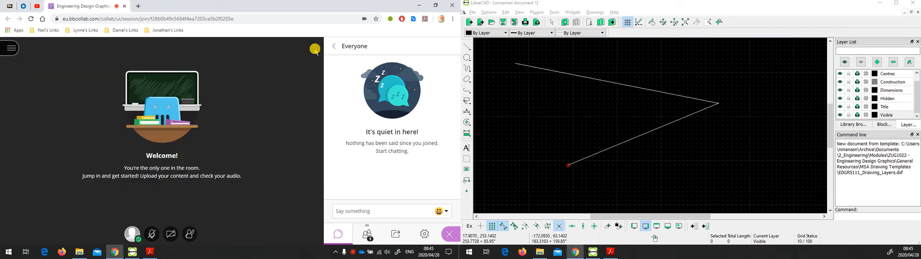
Step: Share the Acrobat Reader window showing Exercises_06.pdf as an application window
{"action": "left_click", "coordinate": [395, 233]}
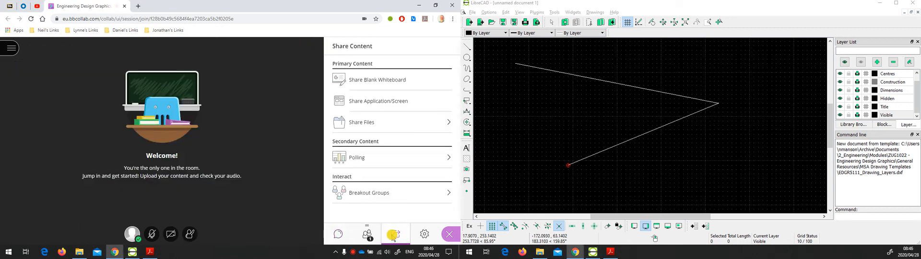
{"action": "left_click", "coordinate": [380, 101]}
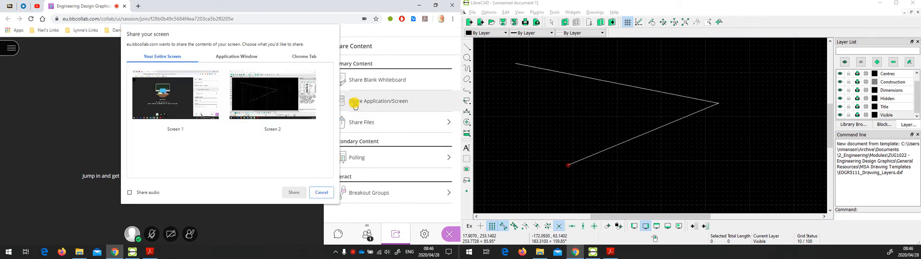
{"action": "left_click", "coordinate": [236, 57]}
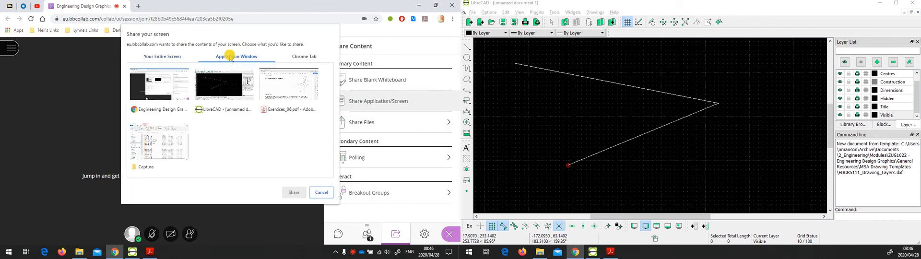
{"action": "left_click", "coordinate": [289, 83]}
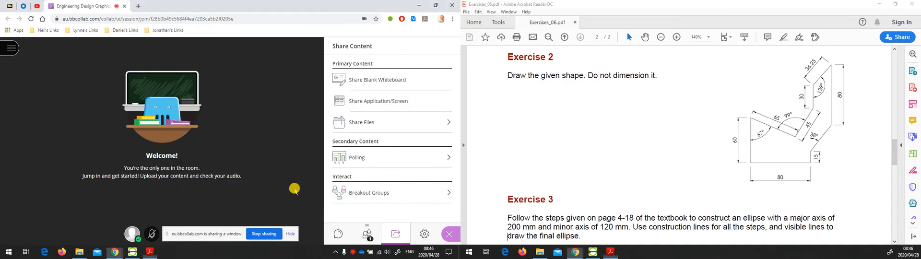
{"action": "mouse_move", "coordinate": [646, 132]}
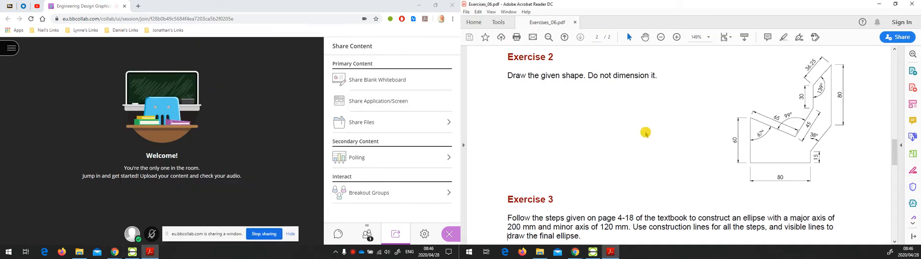
Step: Scroll the shared Exercises_06 PDF down to Exercises 3 and 4, with the Everyone chat showing
{"action": "left_click", "coordinate": [378, 101]}
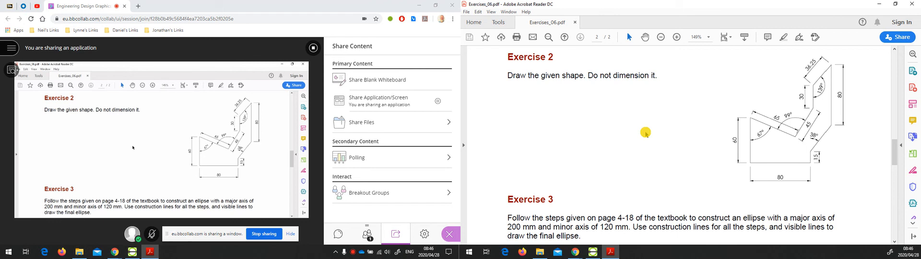
{"action": "mouse_move", "coordinate": [159, 122]}
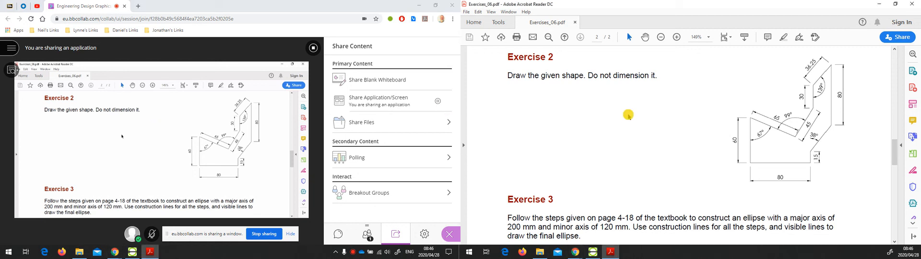
{"action": "scroll", "scroll_direction": "down", "scroll_amount": 3}
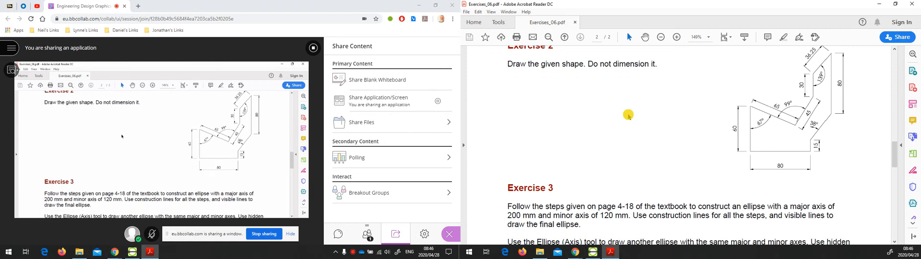
{"action": "scroll", "scroll_direction": "down", "scroll_amount": 3}
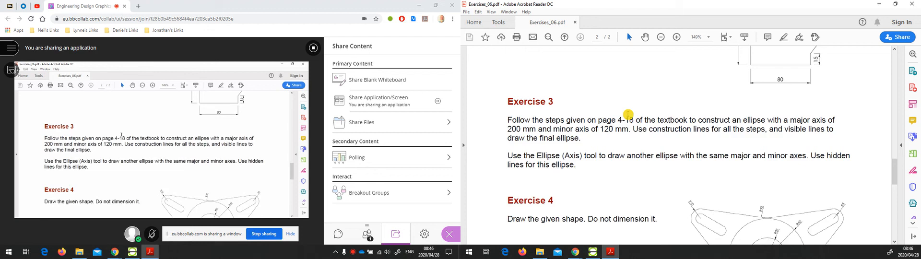
{"action": "scroll", "scroll_direction": "down", "scroll_amount": 3}
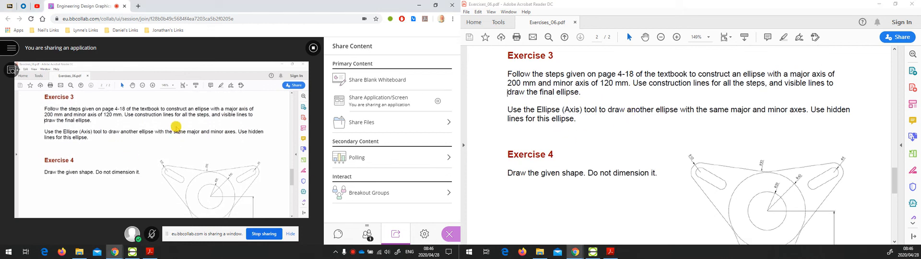
{"action": "mouse_move", "coordinate": [207, 163]}
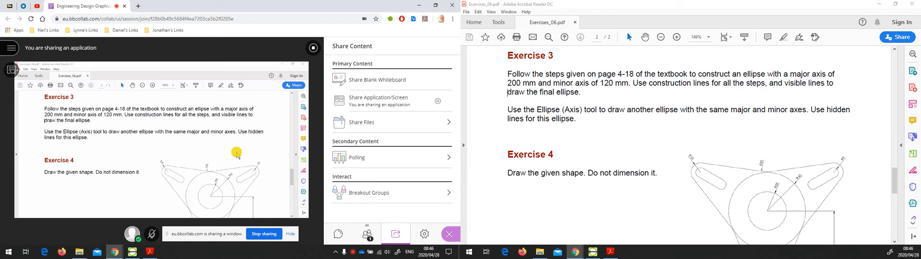
{"action": "left_click", "coordinate": [338, 234]}
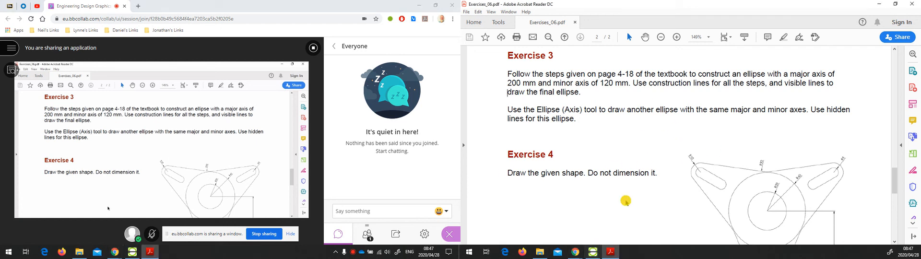
{"action": "mouse_move", "coordinate": [633, 187]}
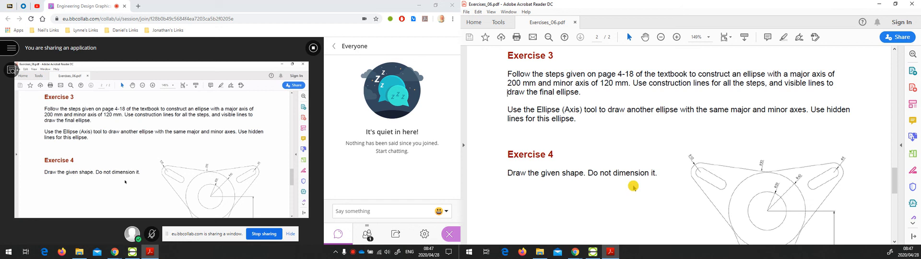
{"action": "mouse_move", "coordinate": [588, 144]}
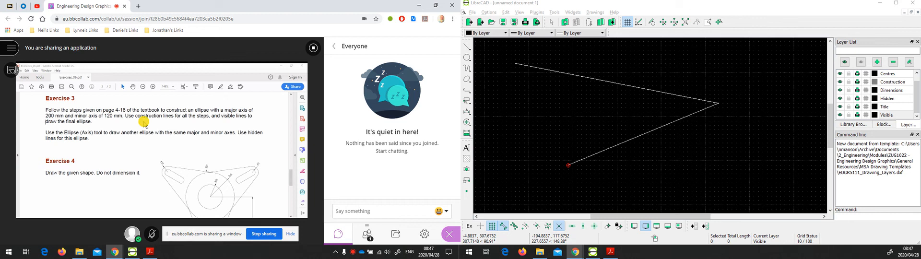
{"action": "mouse_move", "coordinate": [154, 114]}
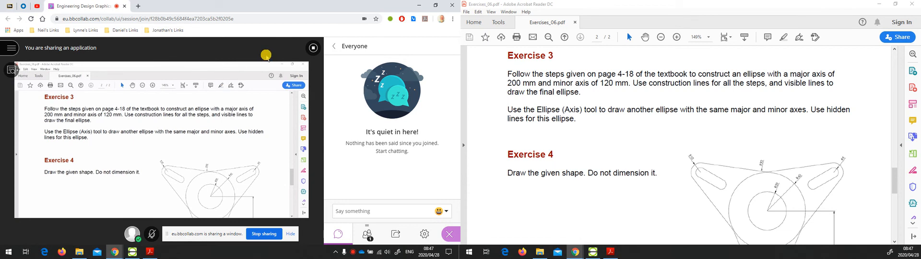
{"action": "mouse_move", "coordinate": [313, 48]}
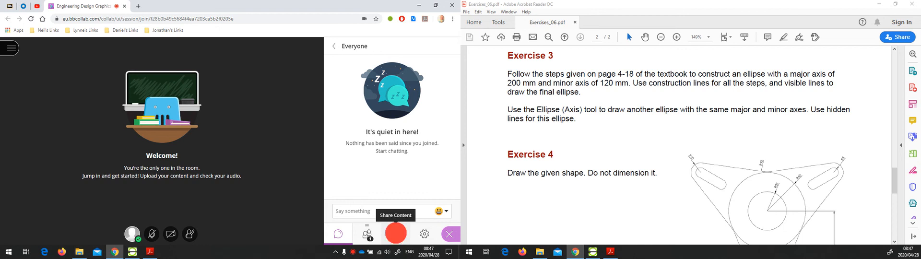
Step: Share Screen 2 from the Your Entire Screen tab instead of the Acrobat window
{"action": "left_click", "coordinate": [396, 234]}
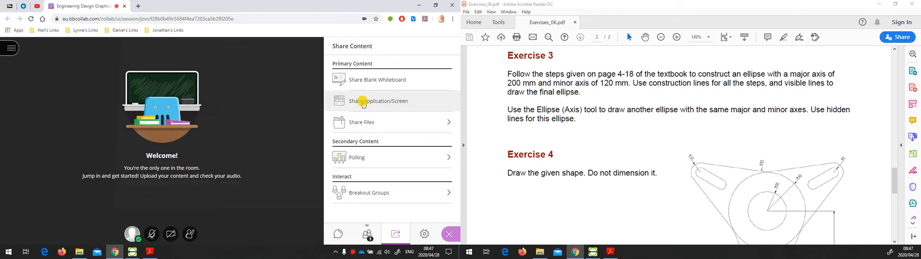
{"action": "left_click", "coordinate": [378, 101]}
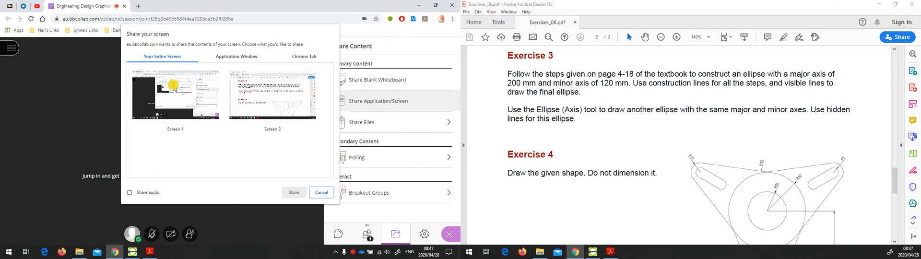
{"action": "mouse_move", "coordinate": [181, 139]}
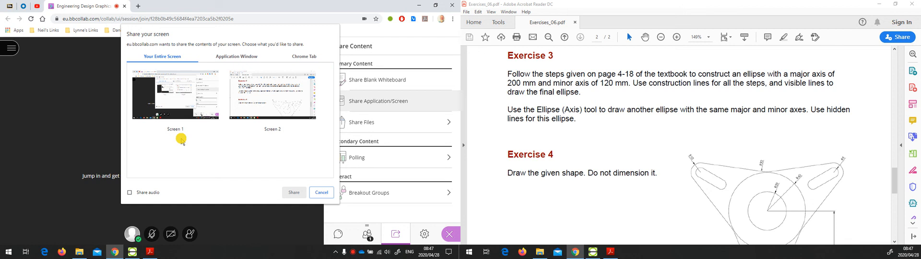
{"action": "mouse_move", "coordinate": [193, 145]}
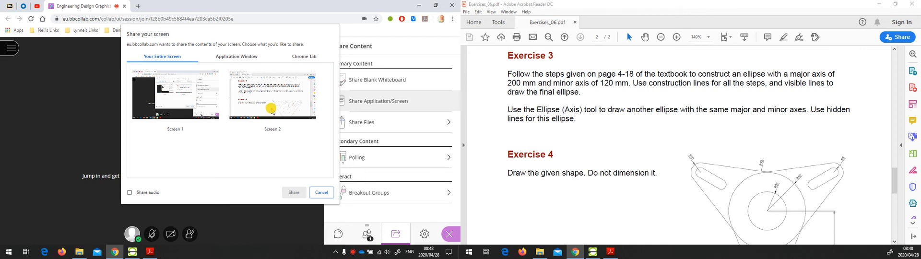
{"action": "left_click", "coordinate": [272, 94]}
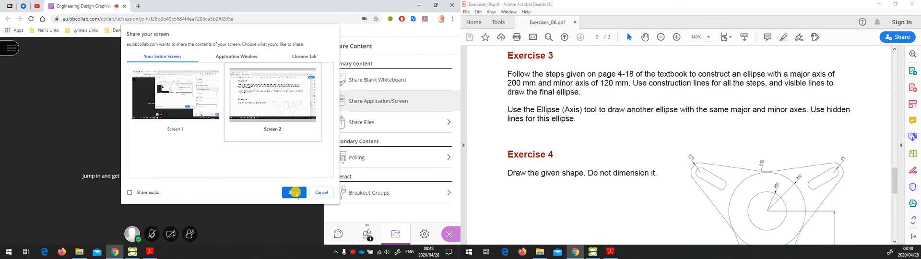
{"action": "left_click", "coordinate": [294, 192]}
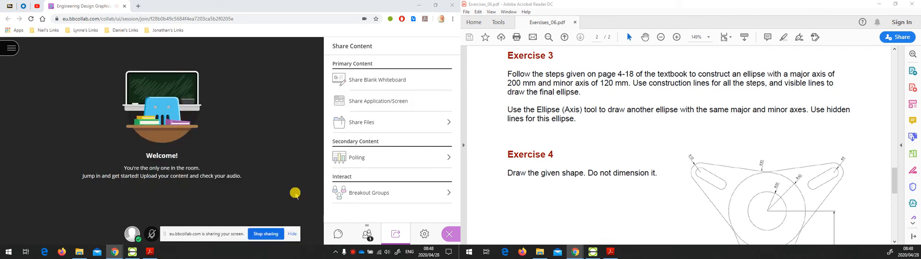
Step: Show the session chat, then switch the shared screen between Acrobat Reader and LibreCAD, ending on LibreCAD
{"action": "left_click", "coordinate": [379, 101]}
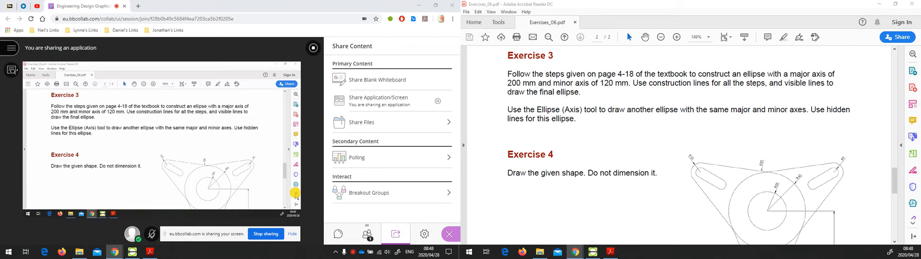
{"action": "mouse_move", "coordinate": [606, 202]}
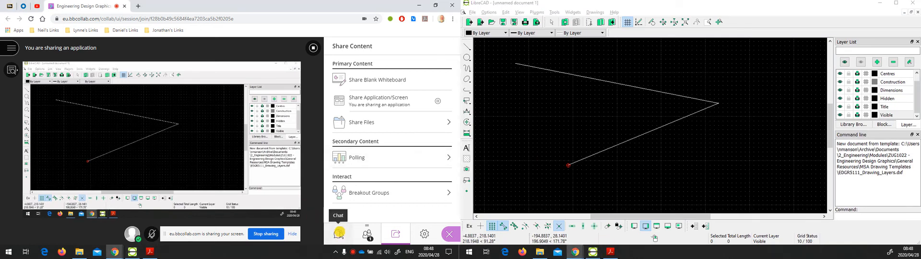
{"action": "left_click", "coordinate": [339, 233]}
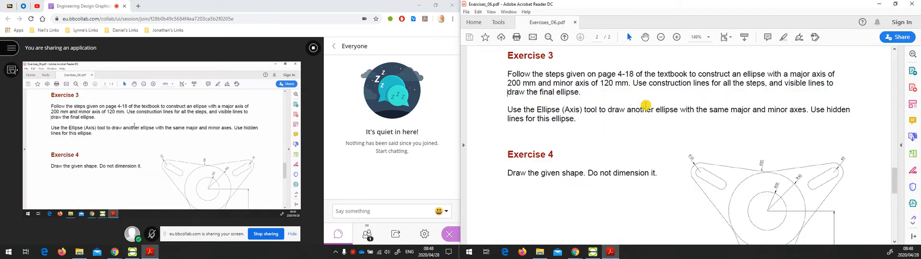
{"action": "mouse_move", "coordinate": [606, 88]}
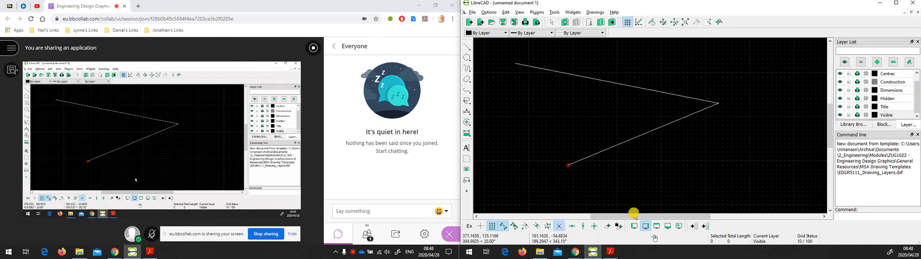
{"action": "left_click", "coordinate": [611, 252]}
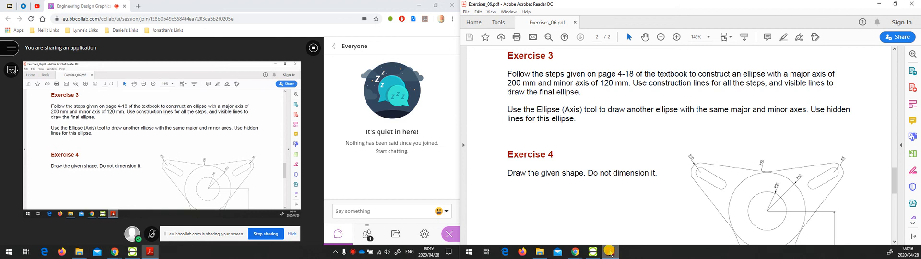
{"action": "left_click", "coordinate": [609, 252]}
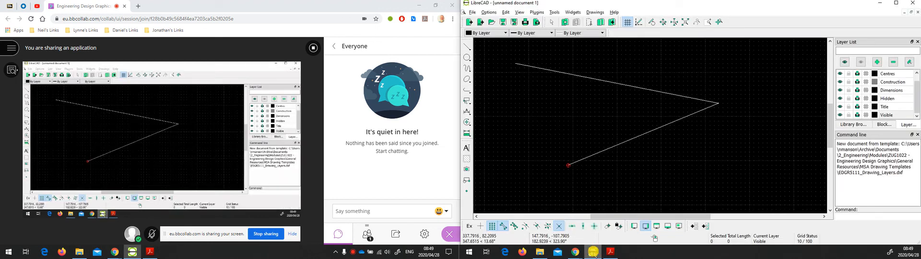